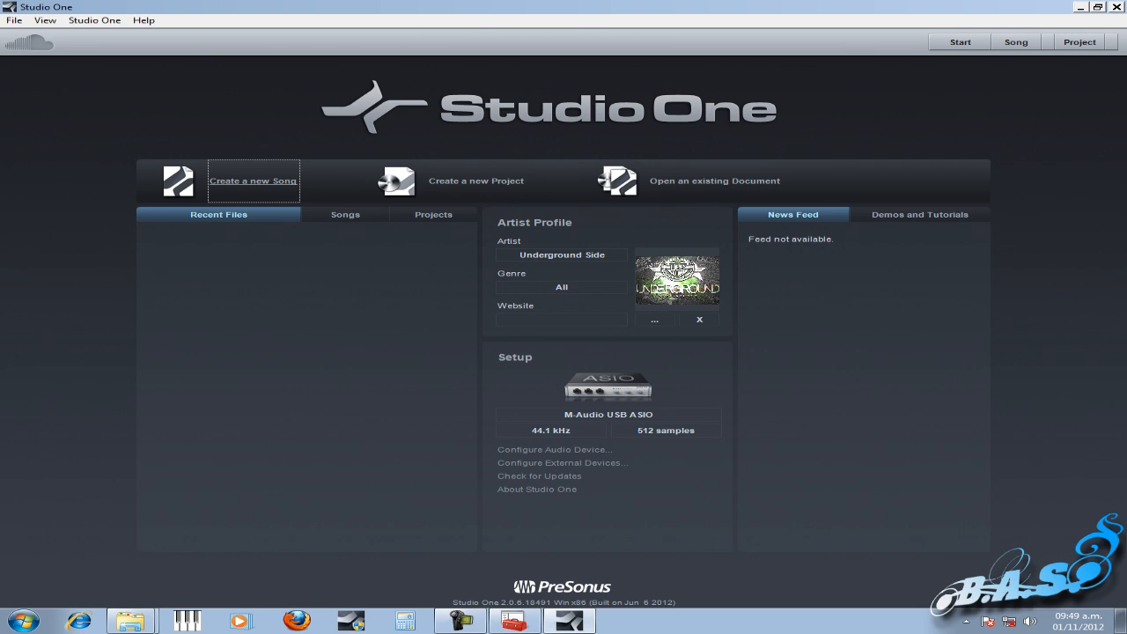
Step: Create a new Empty Song from the Start page
click(254, 179)
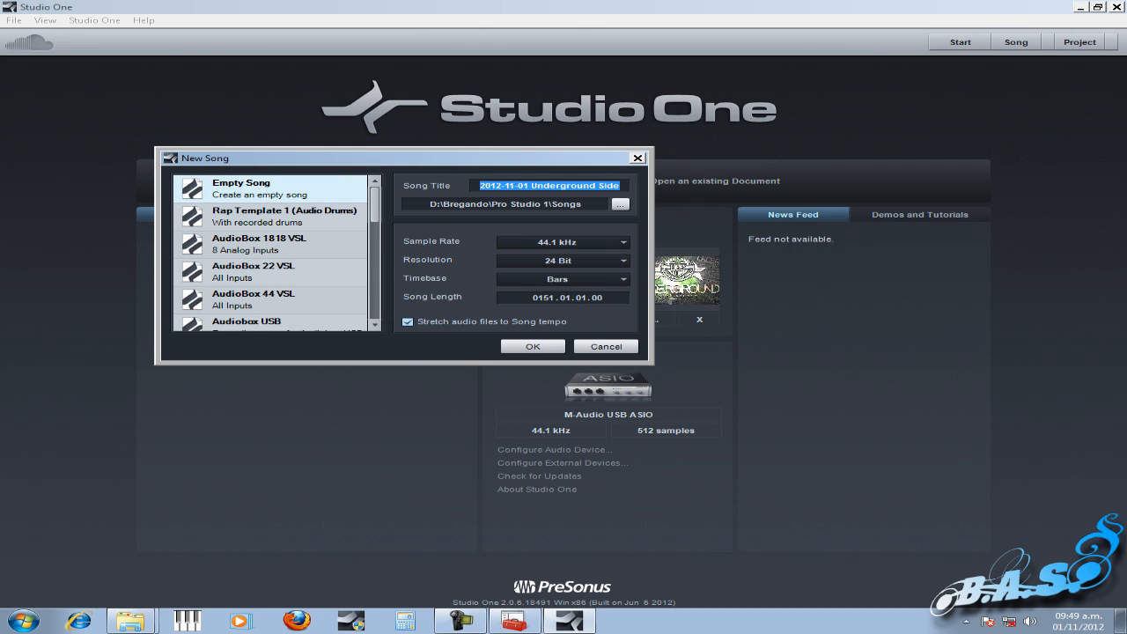
click(532, 345)
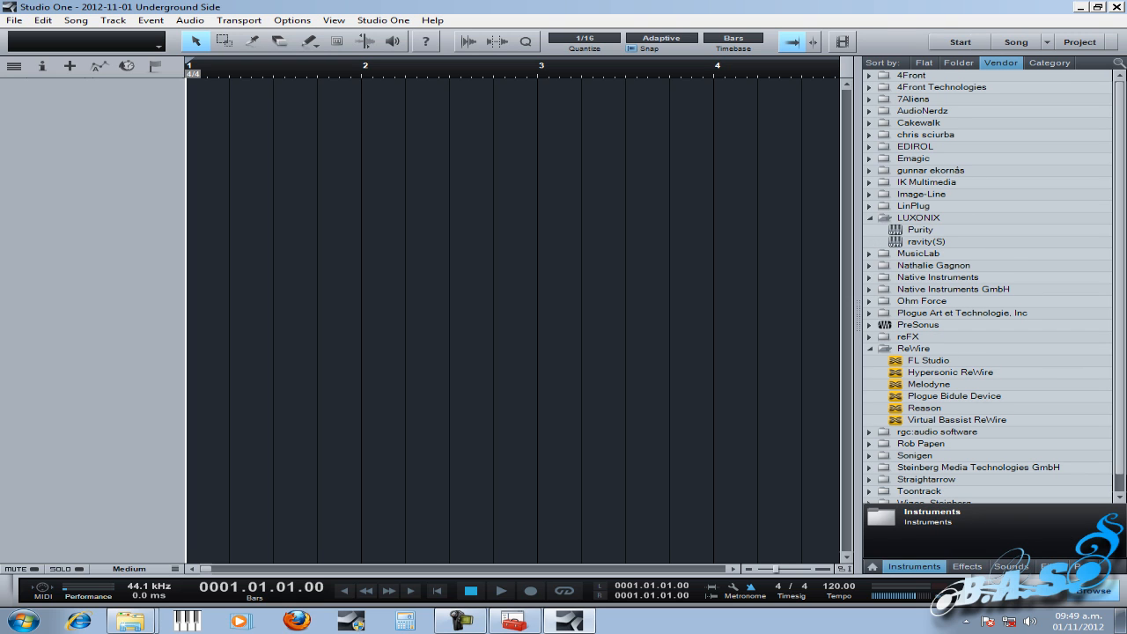
Step: Add a LUXONIX Purity instrument track and close its plugin window
click(919, 229)
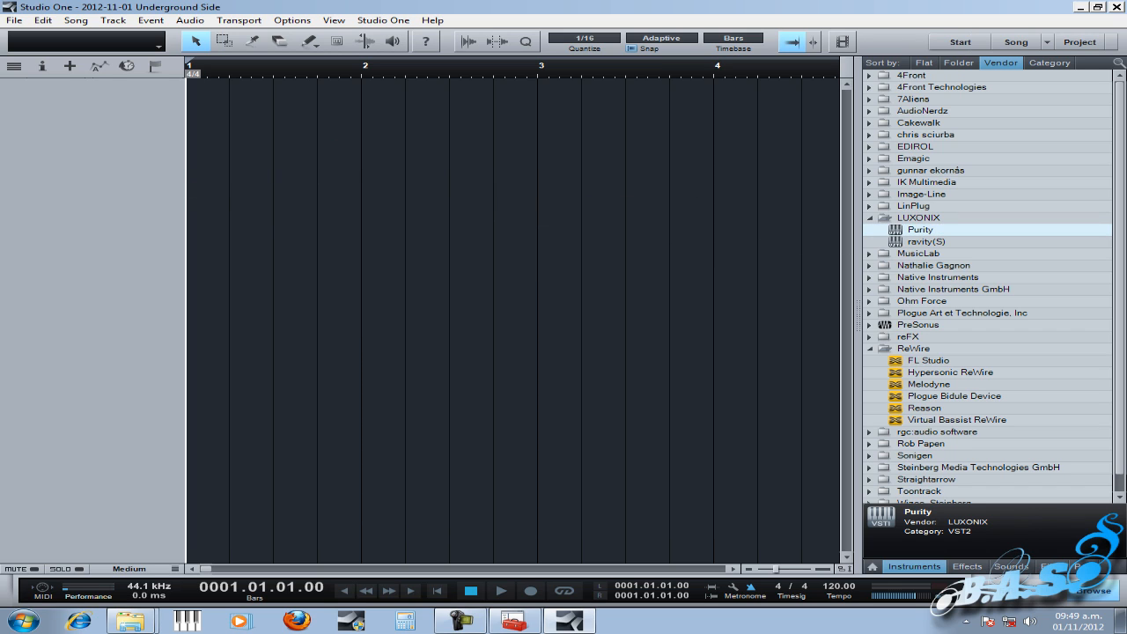
double_click(919, 229)
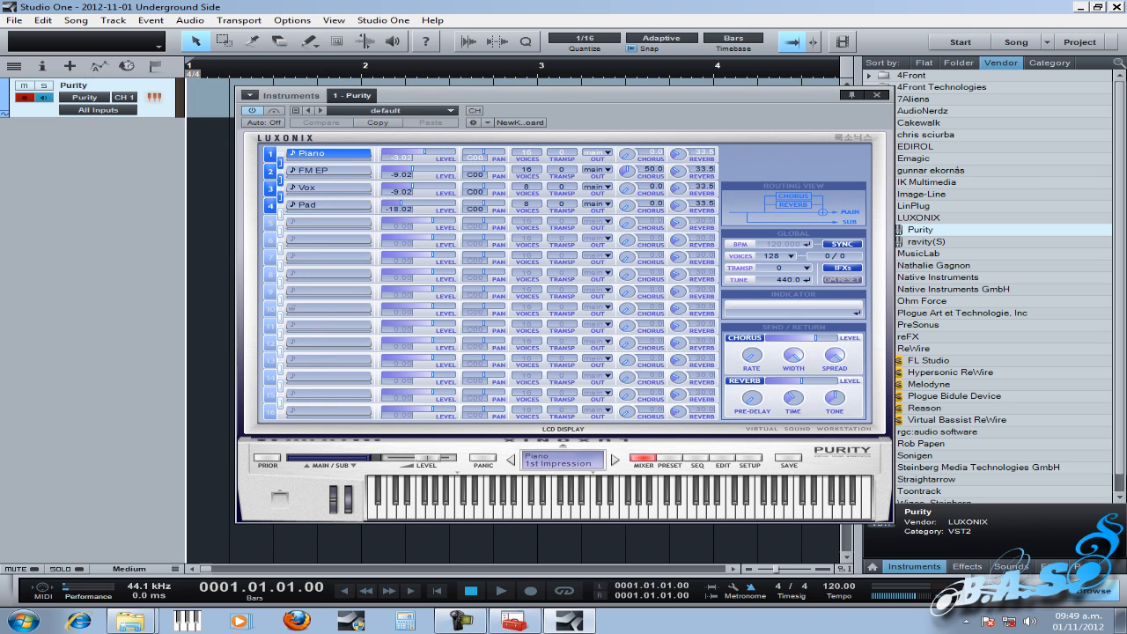
click(877, 95)
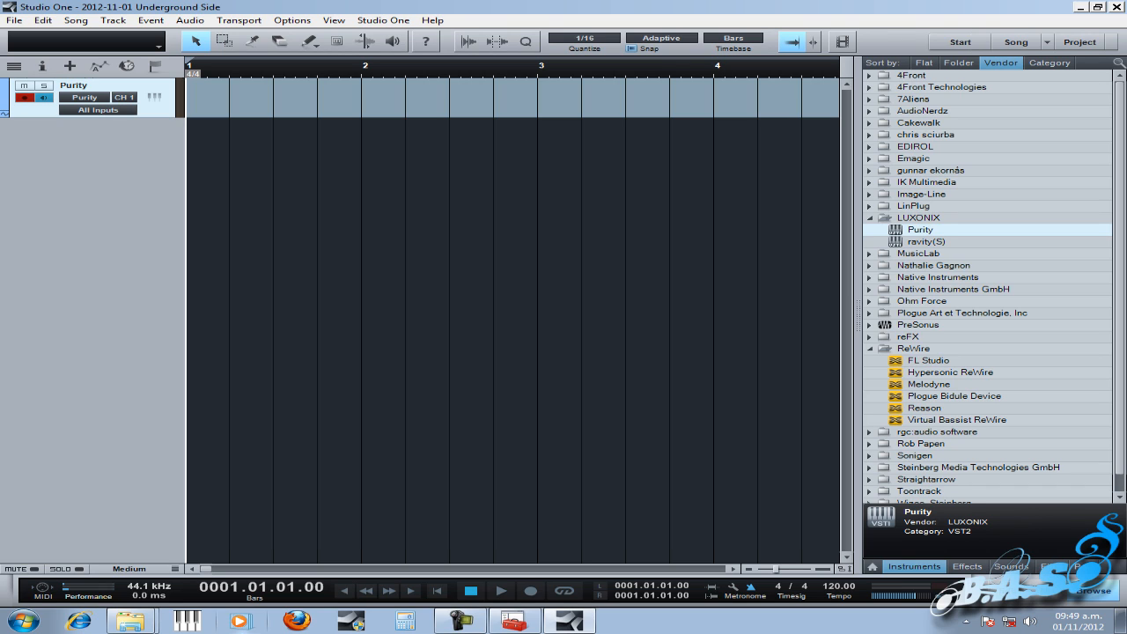
Step: Record a Purity instrument part across the first bars of the track
drag(190, 97, 696, 97)
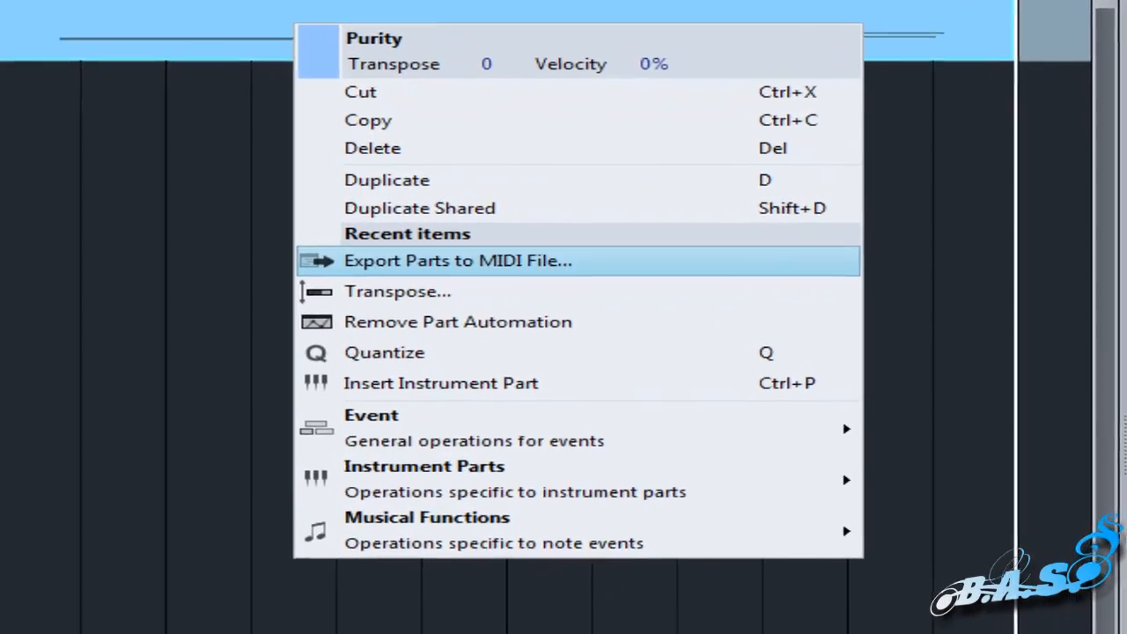
Step: Choose Export Parts to MIDI File from the part's context menu
click(457, 261)
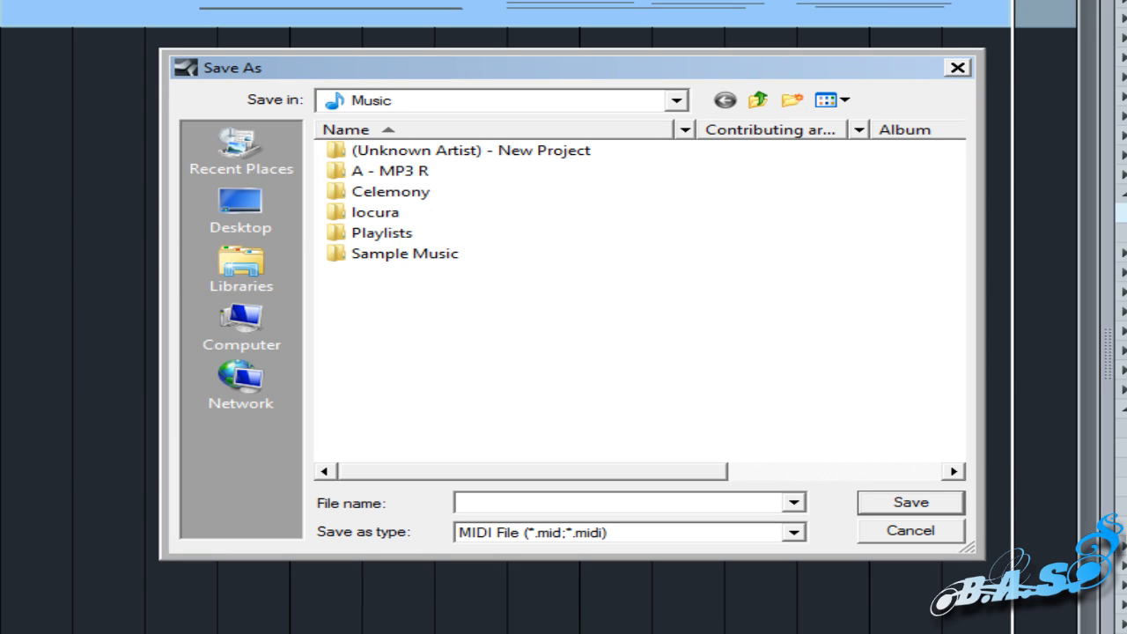
Step: Name the export 'midi file from studio one 2' in the Music folder as a MIDI File
click(240, 326)
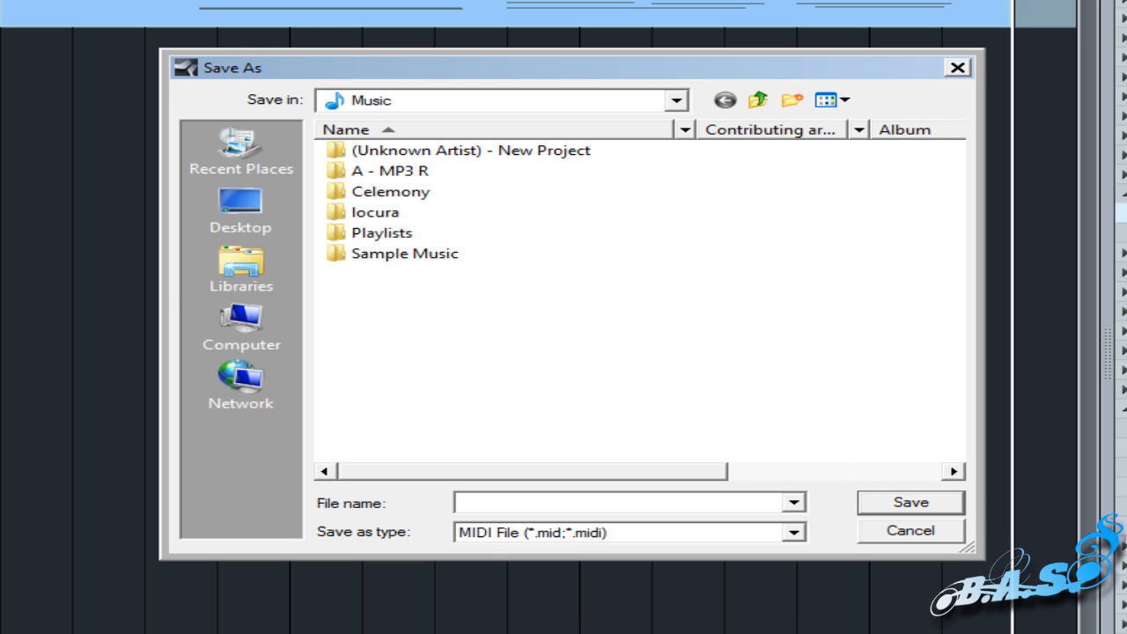
click(239, 268)
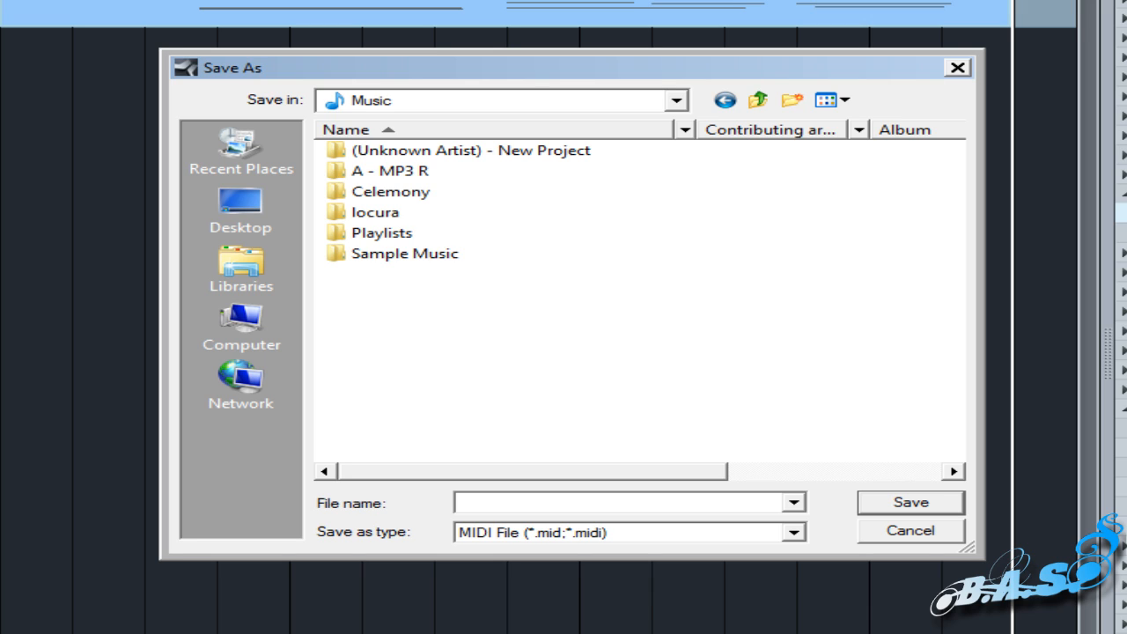
click(616, 503)
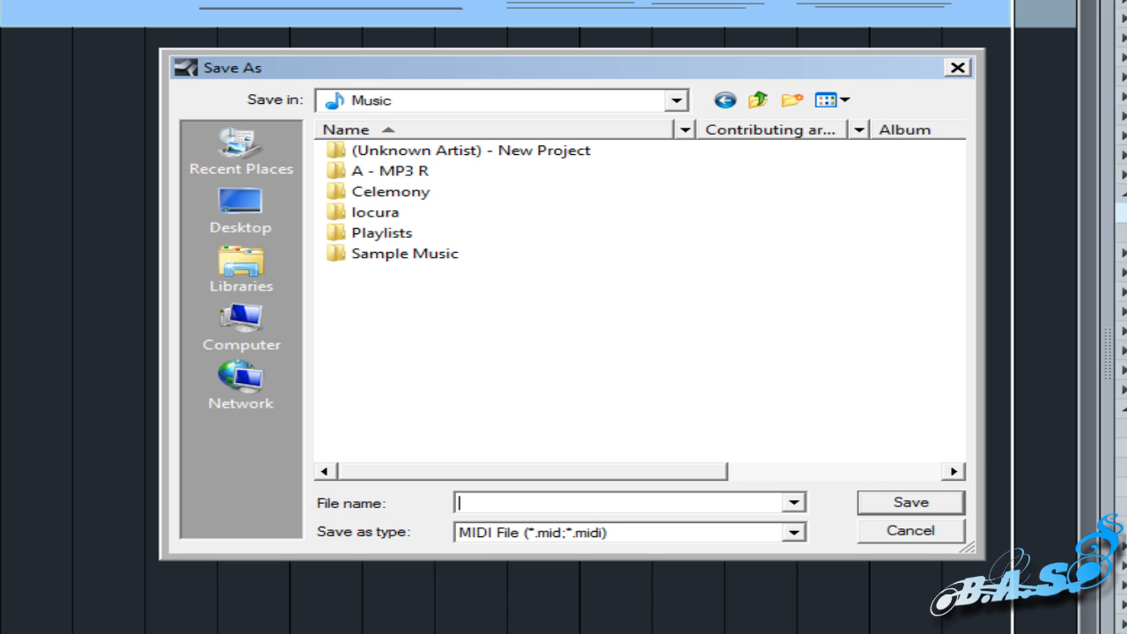
text(midi)
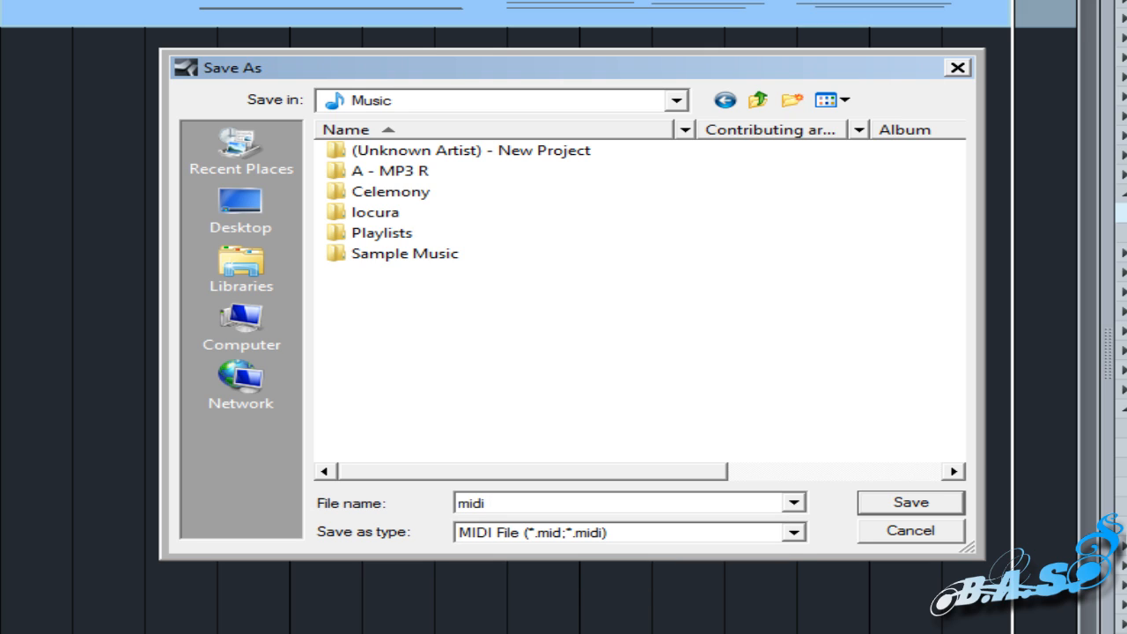
text(file f)
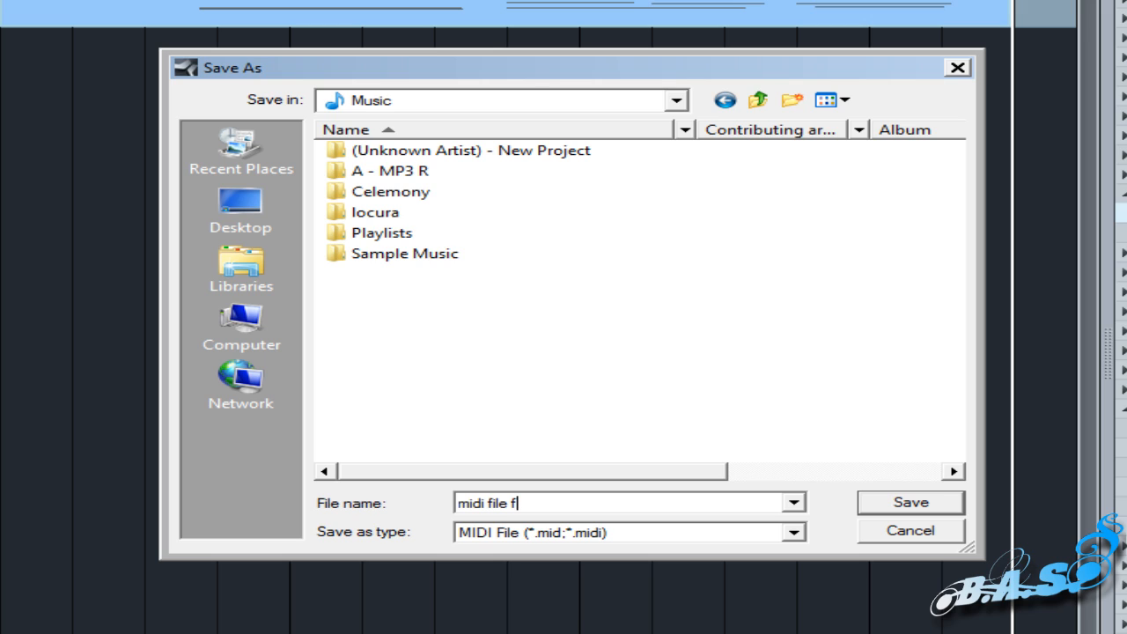
text(rom s)
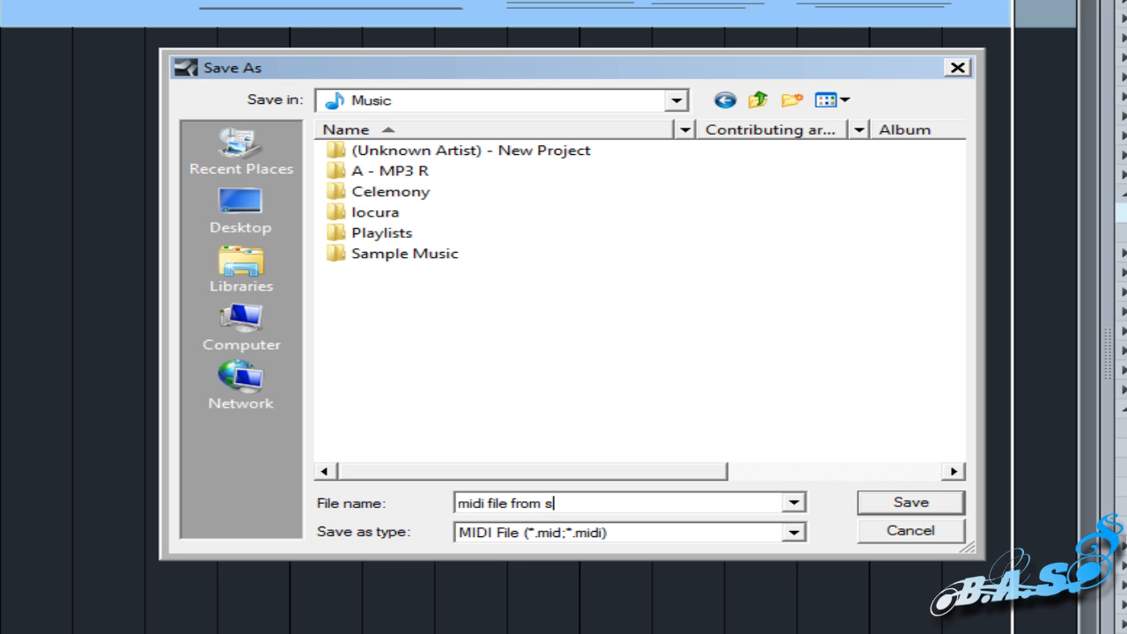
text(tudio on)
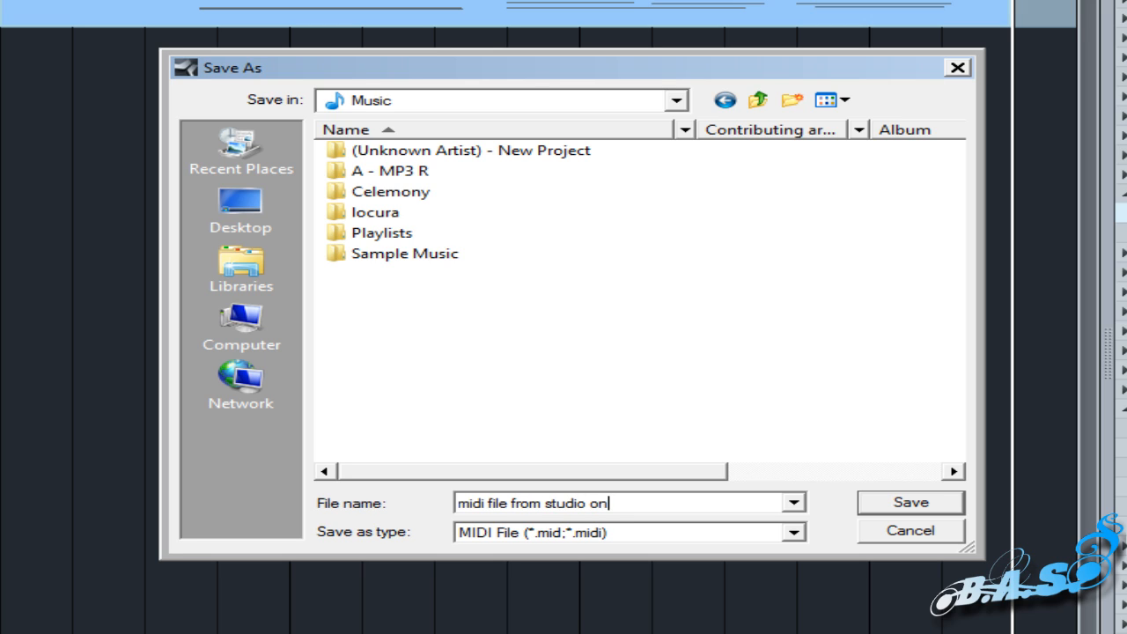
text(e 2)
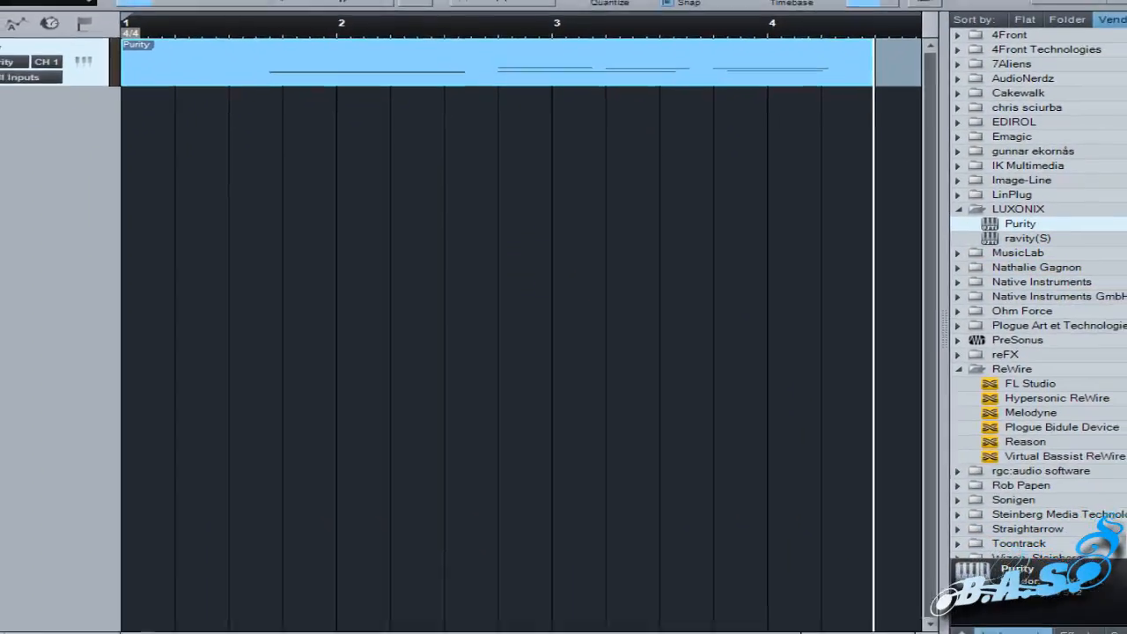
Step: Open the Music library from the Start menu to see the exported MIDI file
click(14, 620)
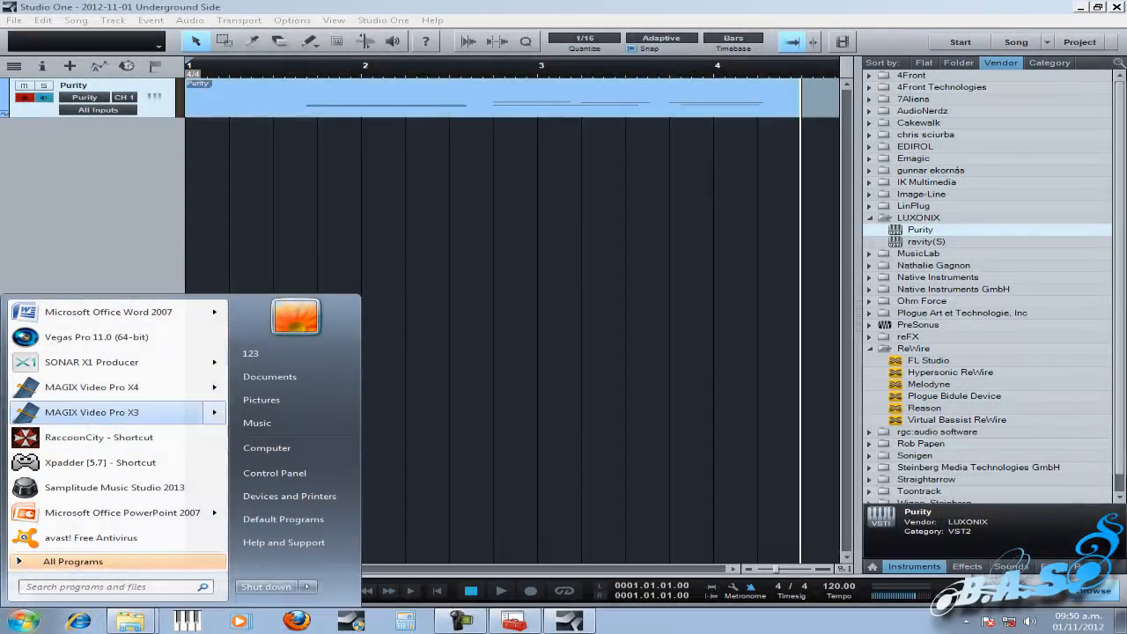
click(258, 423)
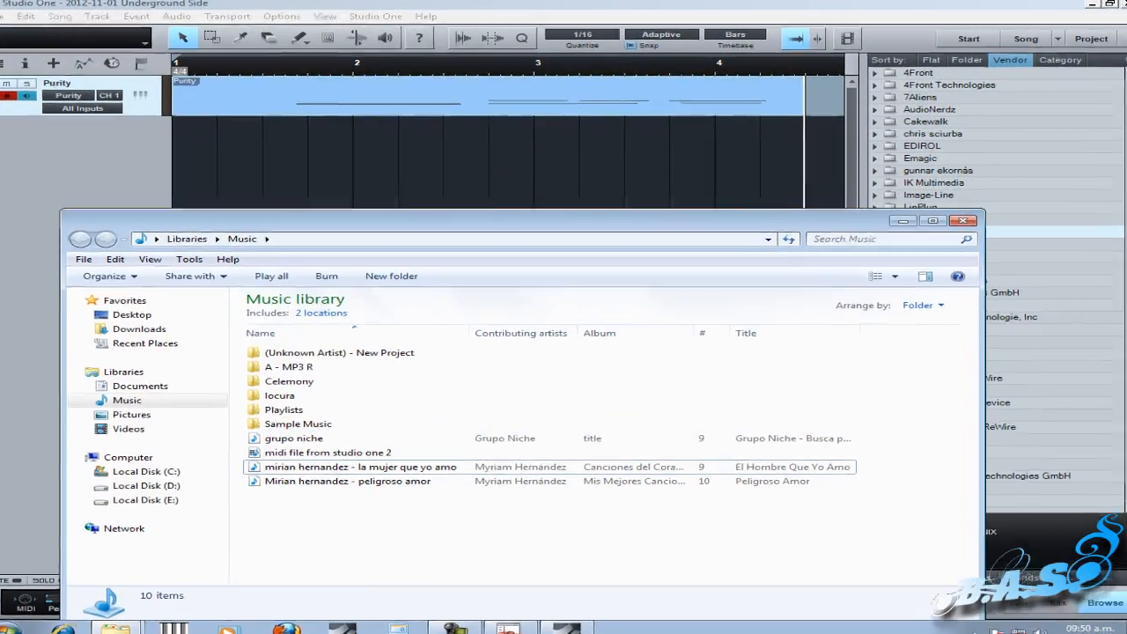